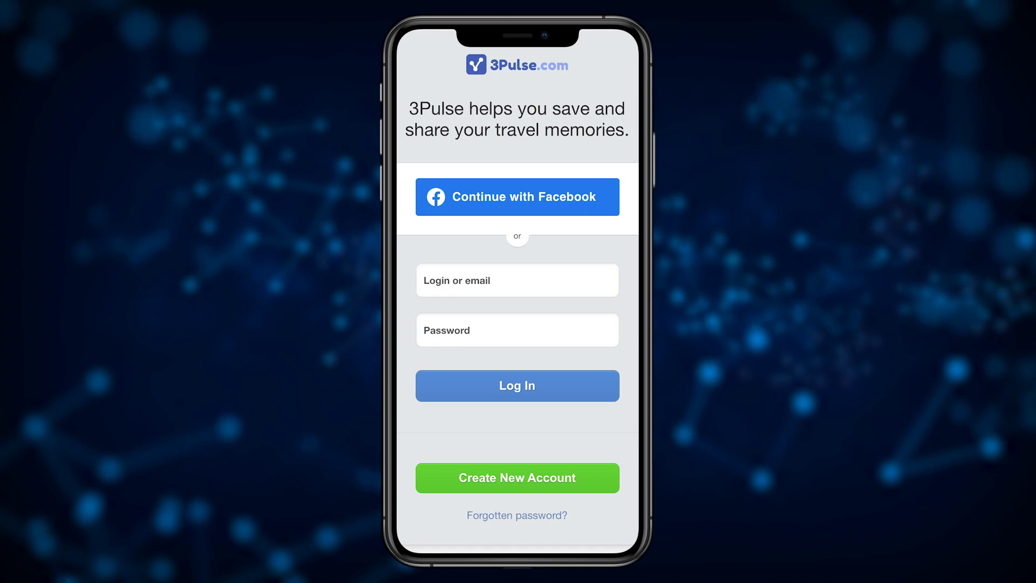
click(517, 197)
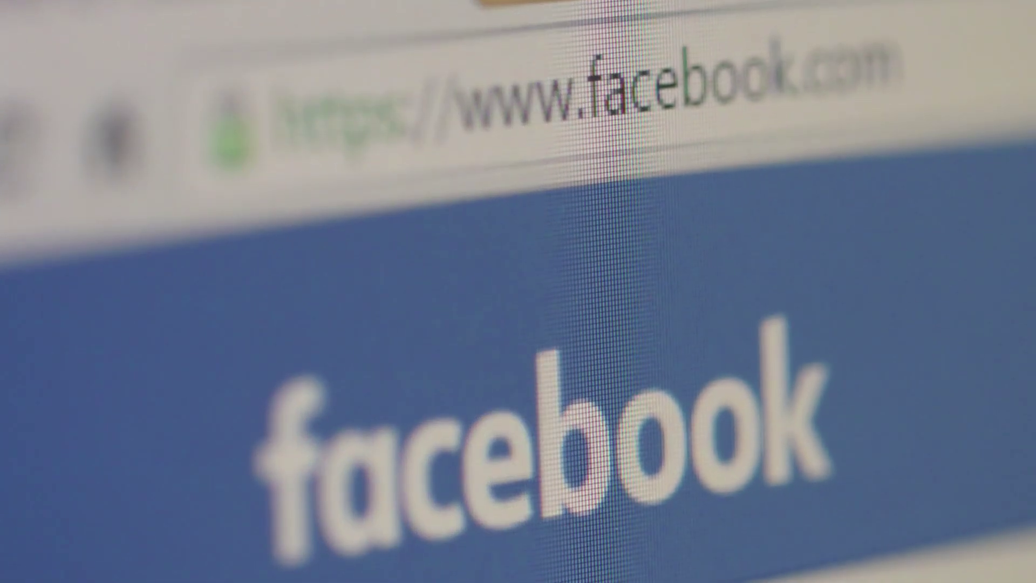